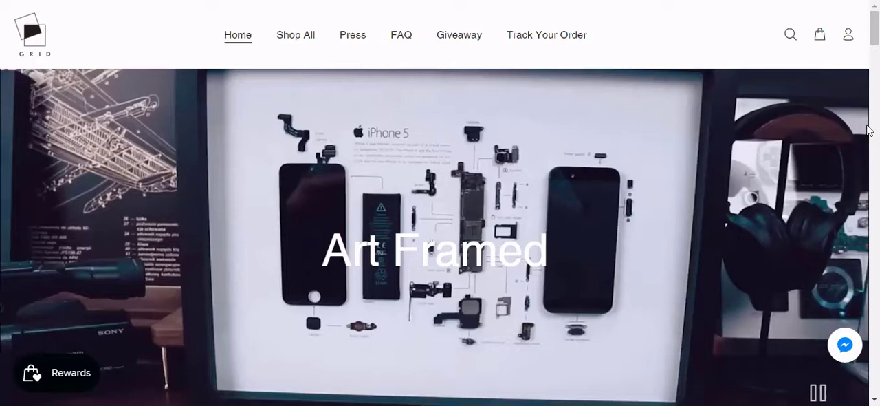
- Scroll down through the framed-device product page
scroll("down", 3)
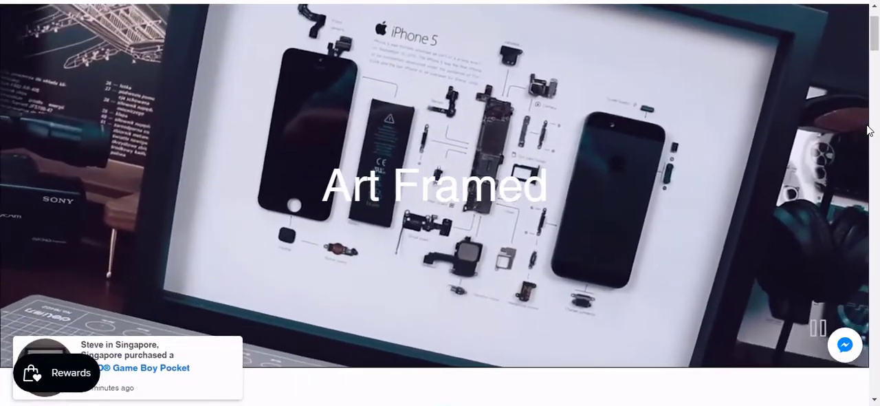
scroll("down", 3)
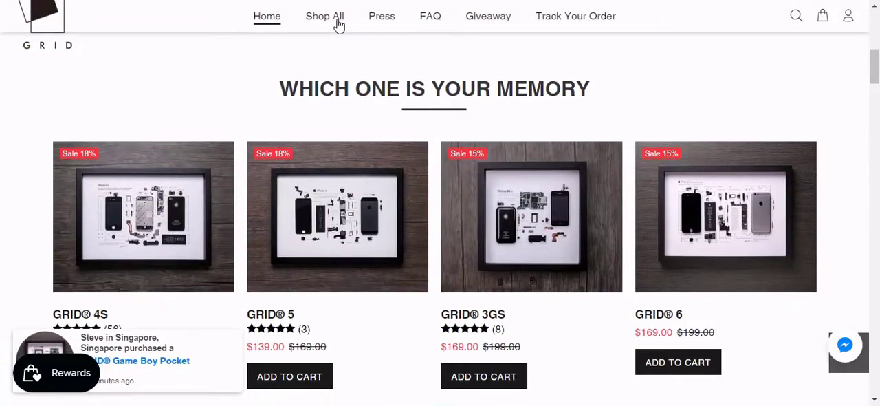
scroll("down", 3)
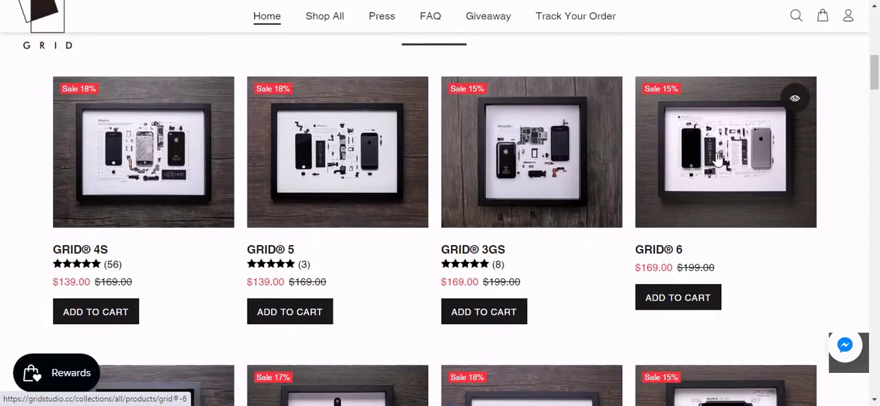
scroll("down", 3)
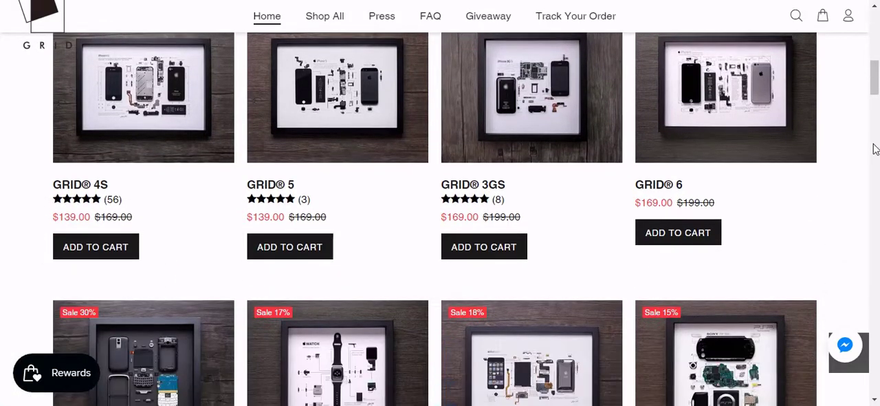
scroll("down", 3)
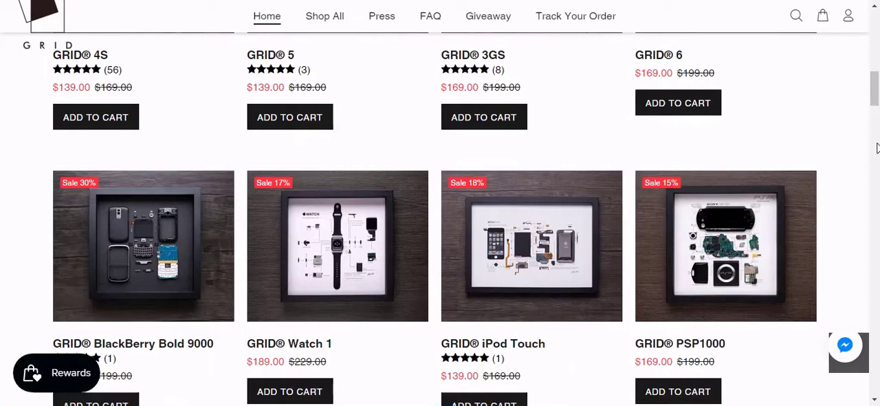
scroll("down", 3)
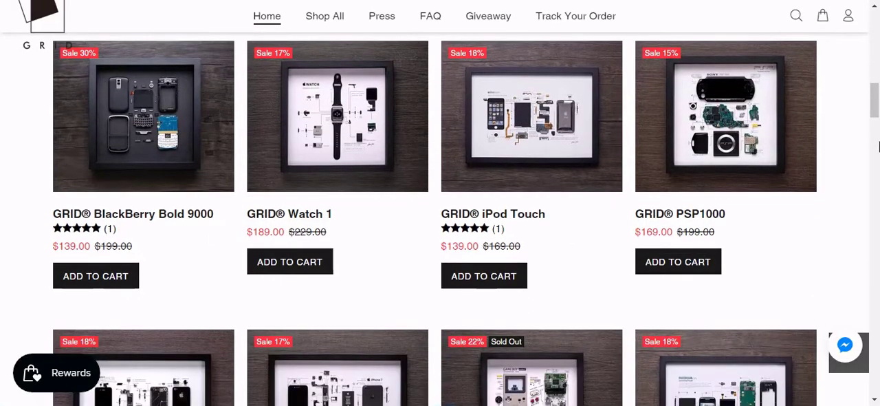
scroll("down", 3)
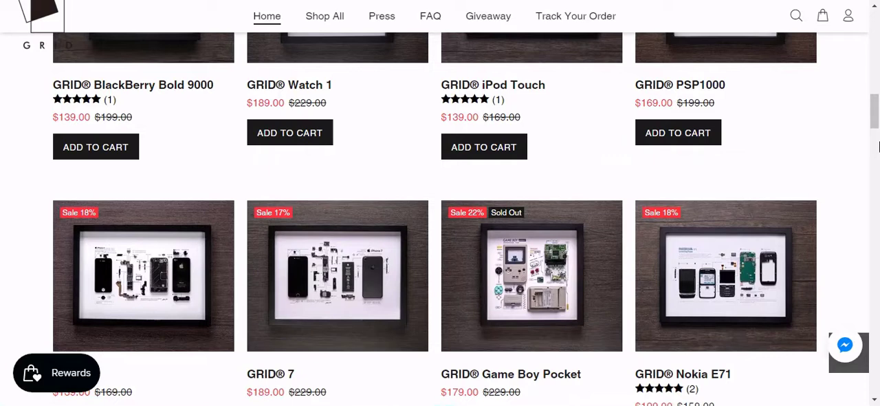
scroll("down", 3)
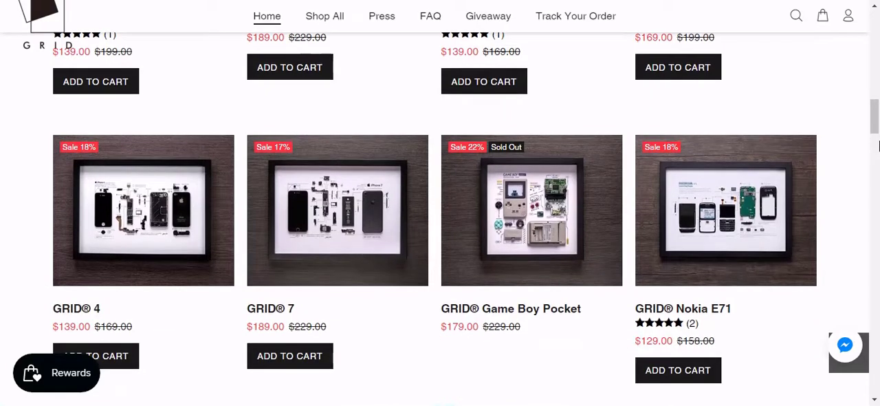
scroll("down", 3)
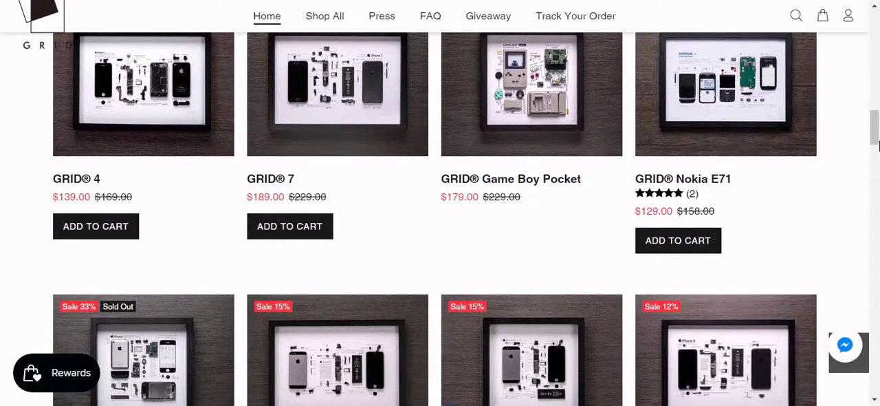
scroll("down", 3)
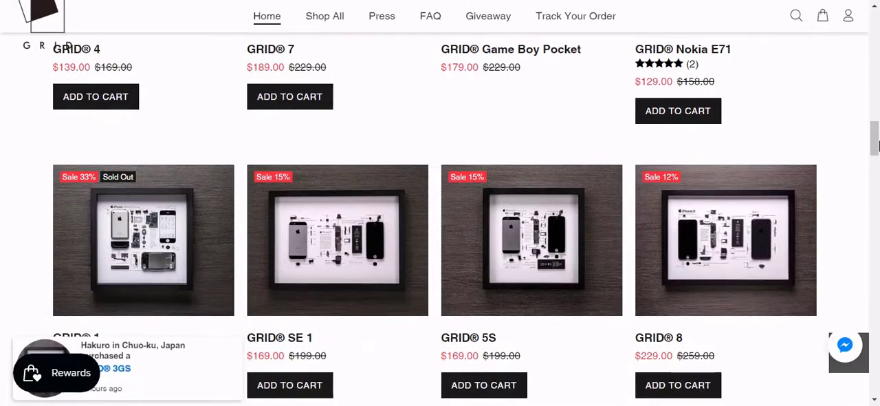
scroll("down", 3)
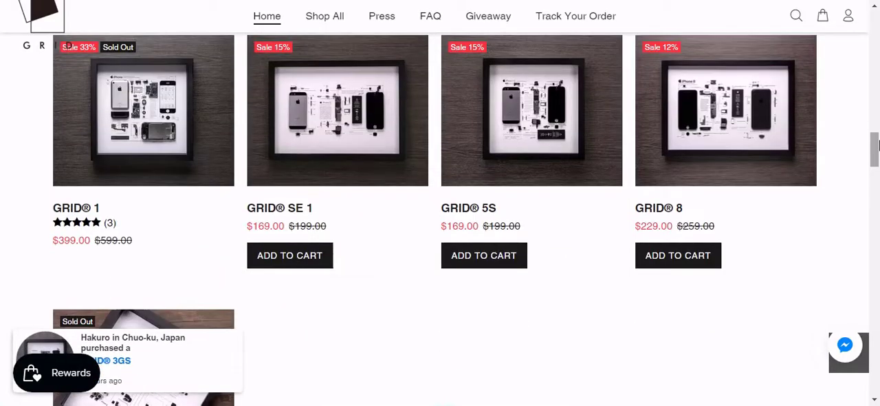
scroll("down", 3)
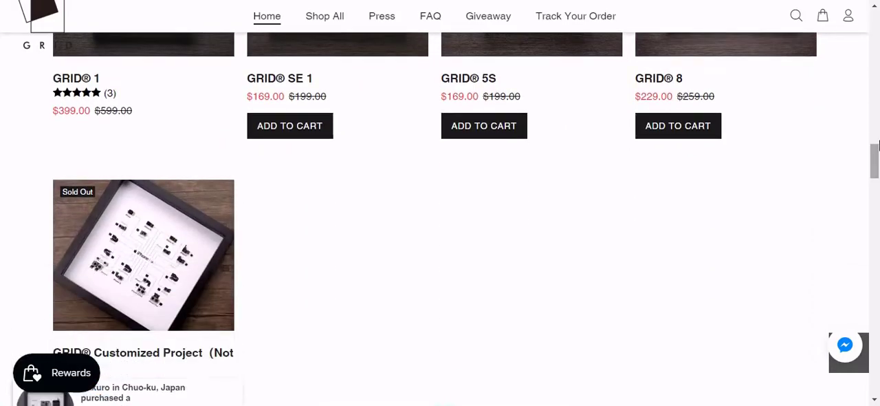
scroll("down", 3)
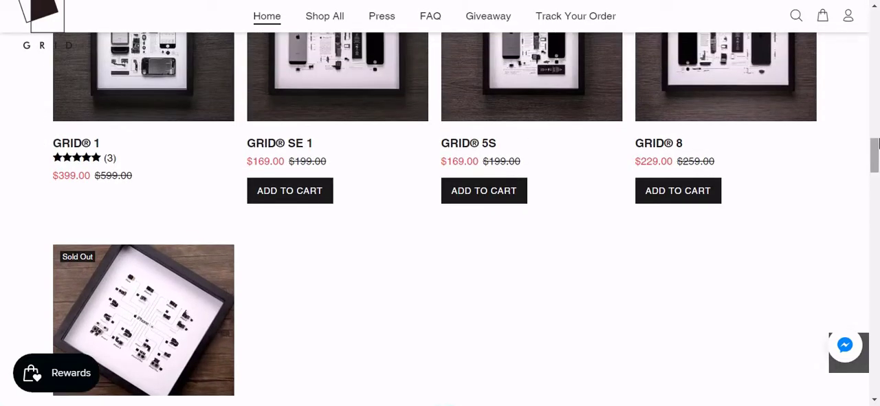
scroll("down", 3)
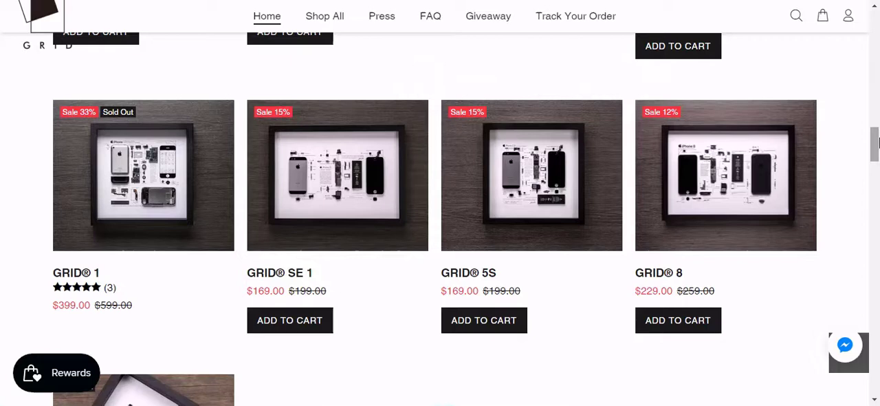
scroll("up", 3)
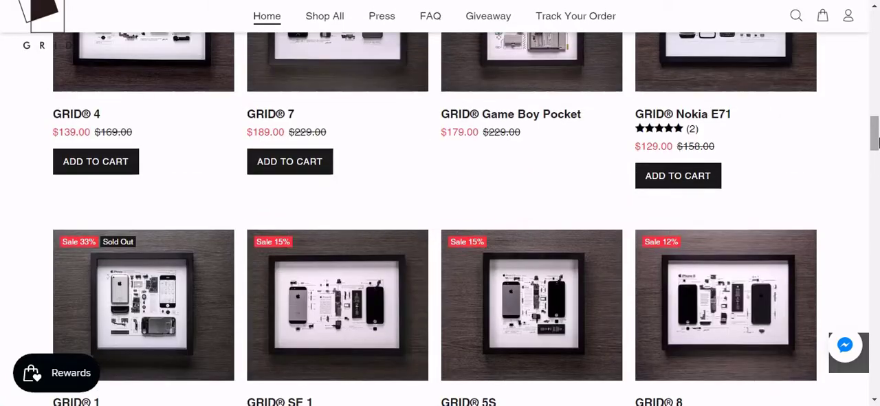
scroll("down", 3)
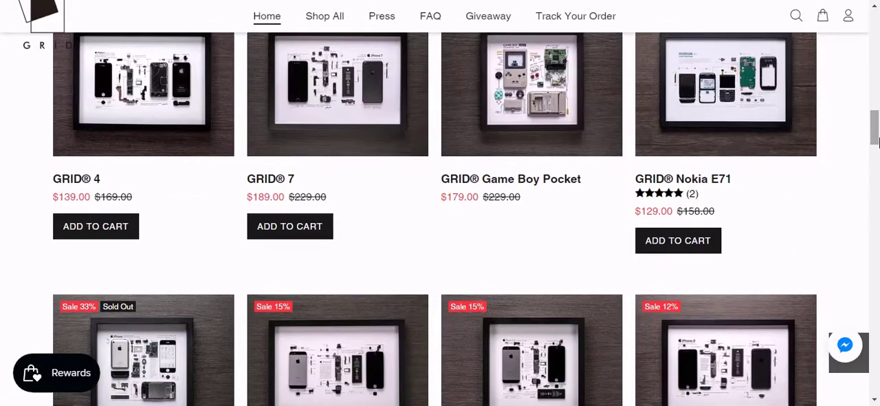
scroll("down", 3)
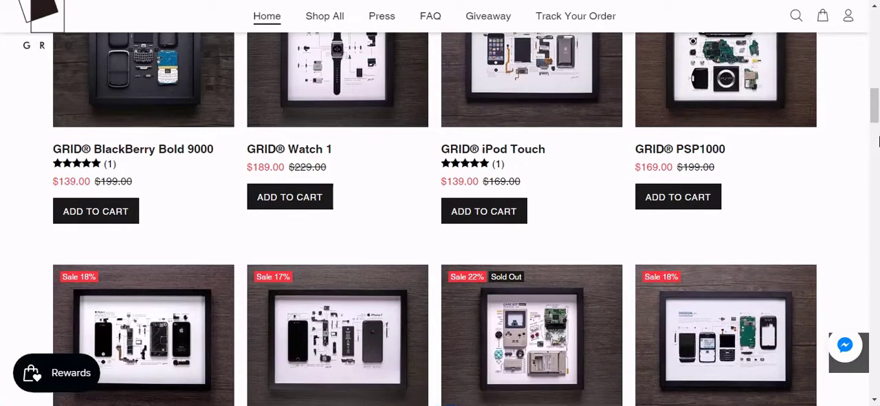
scroll("down", 3)
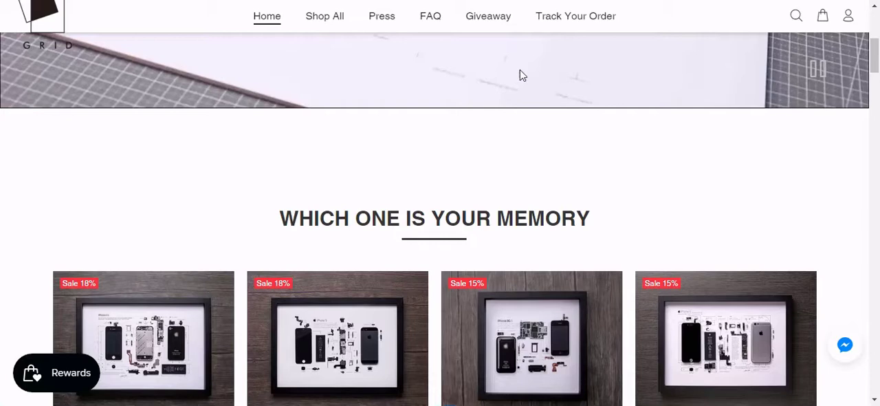
scroll("down", 3)
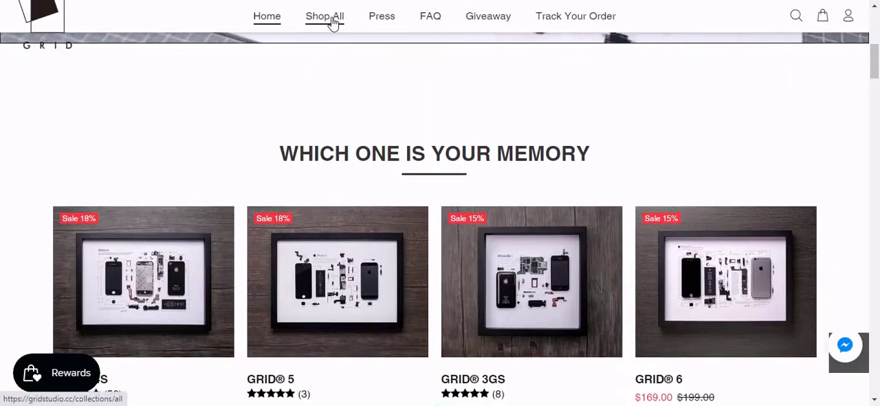
- From the Shop All catalog, view the next GRID® 4S photo and reach the 'Reducible Art Work' imagery
left_click(324, 16)
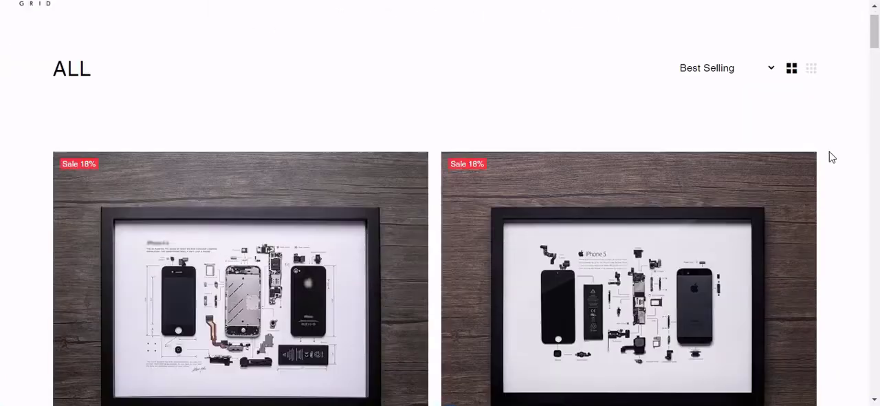
scroll("down", 3)
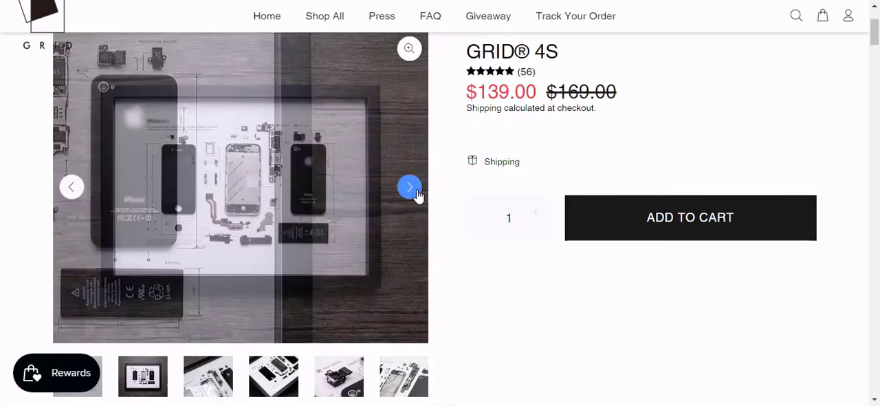
left_click(409, 186)
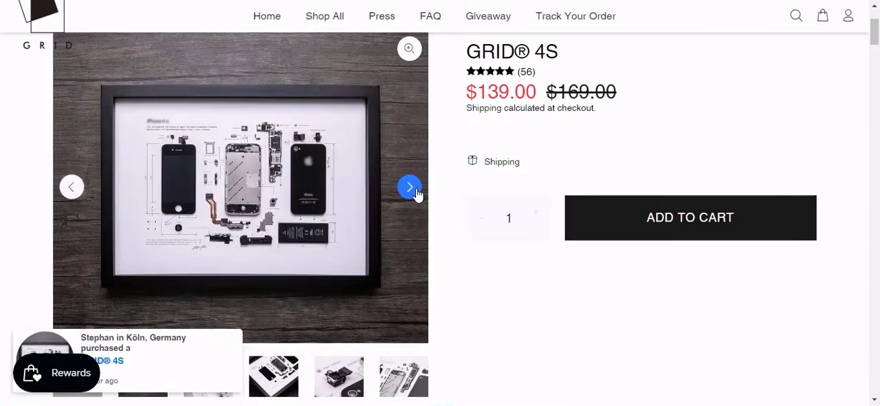
scroll("down", 3)
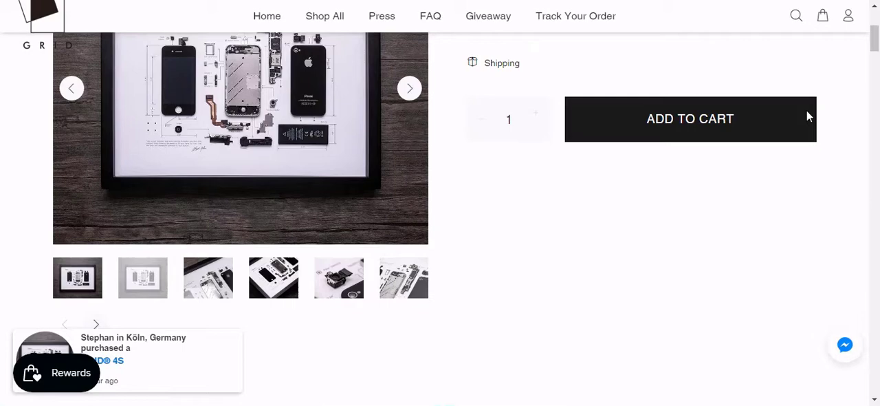
scroll("down", 3)
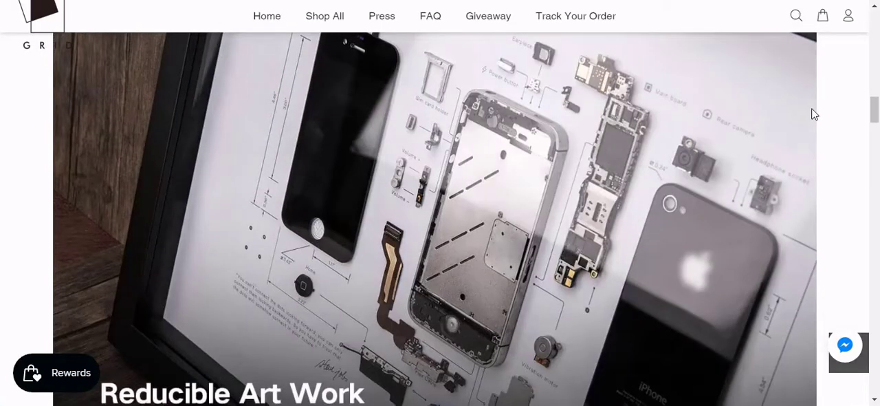
- Scroll past the Handmade, Nostalgia and Industrial Art images to the 56 GRID® 4S reviews
scroll("down", 3)
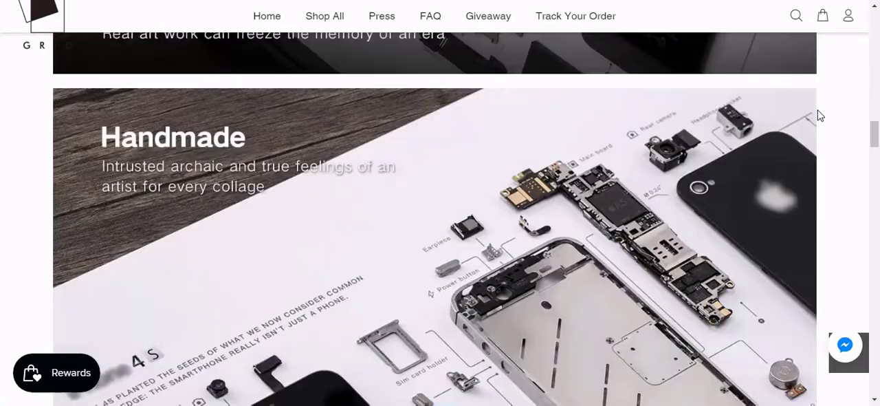
scroll("down", 3)
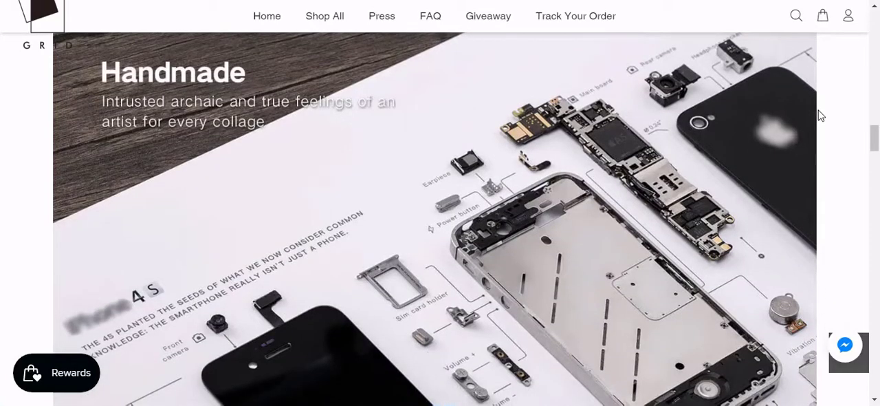
scroll("down", 3)
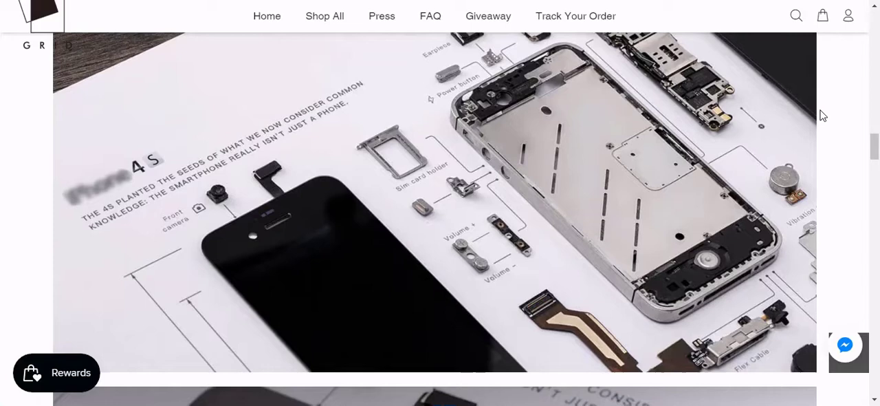
scroll("down", 3)
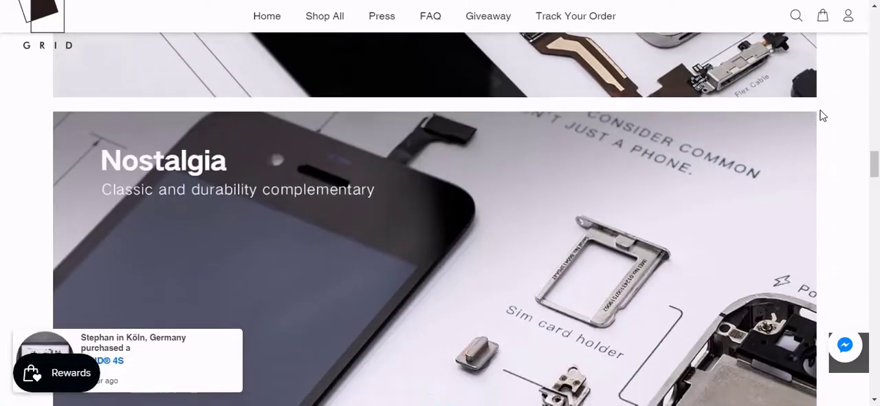
scroll("down", 3)
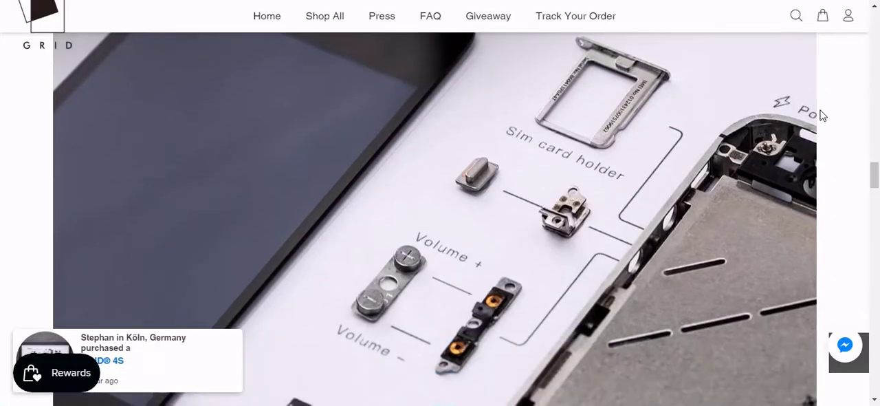
scroll("down", 3)
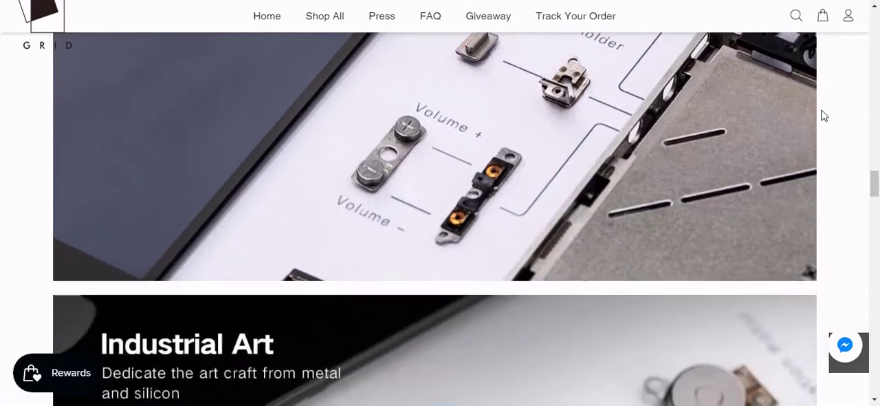
scroll("down", 3)
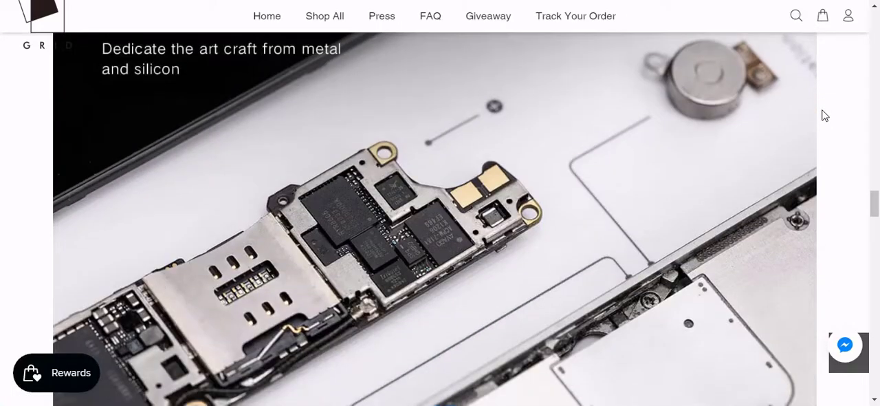
scroll("down", 3)
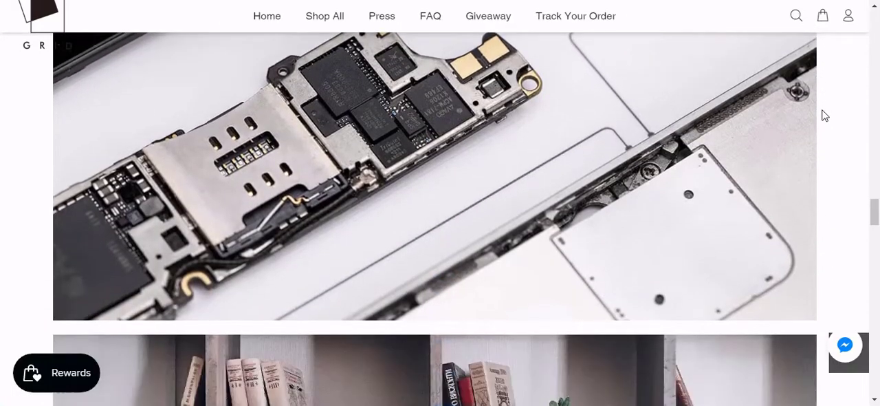
scroll("down", 3)
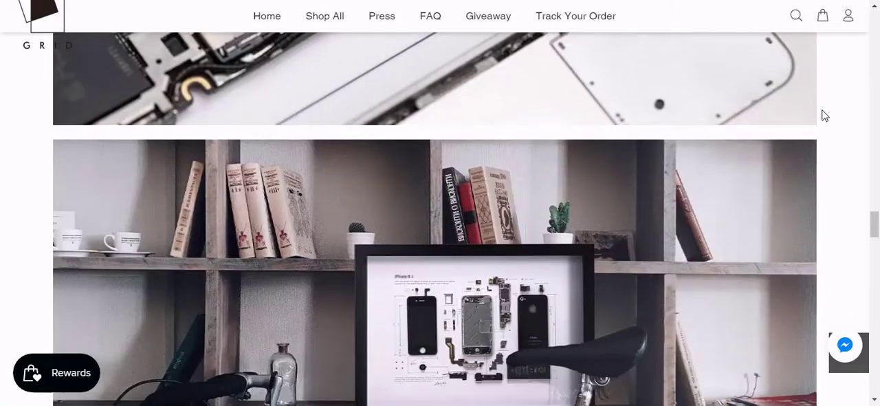
scroll("down", 3)
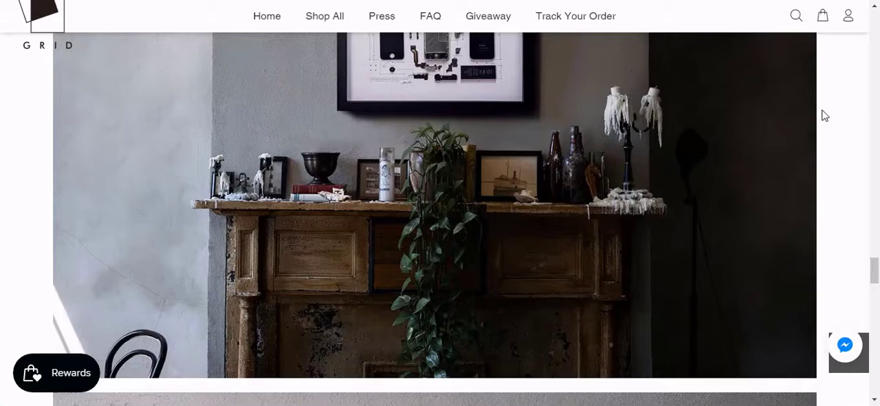
scroll("down", 3)
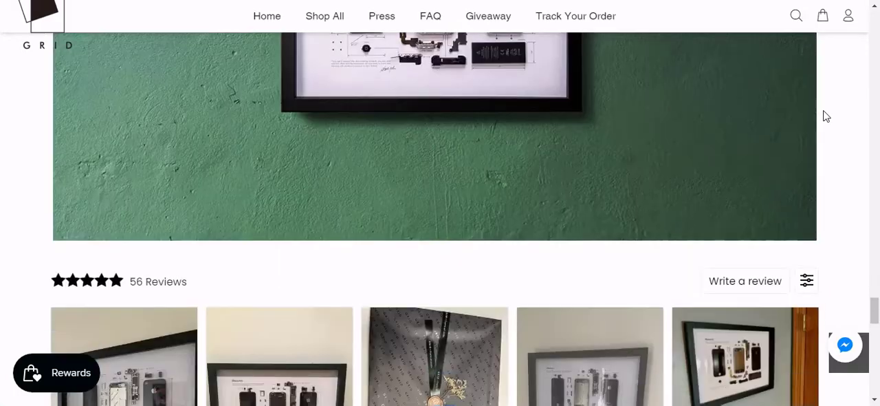
scroll("down", 3)
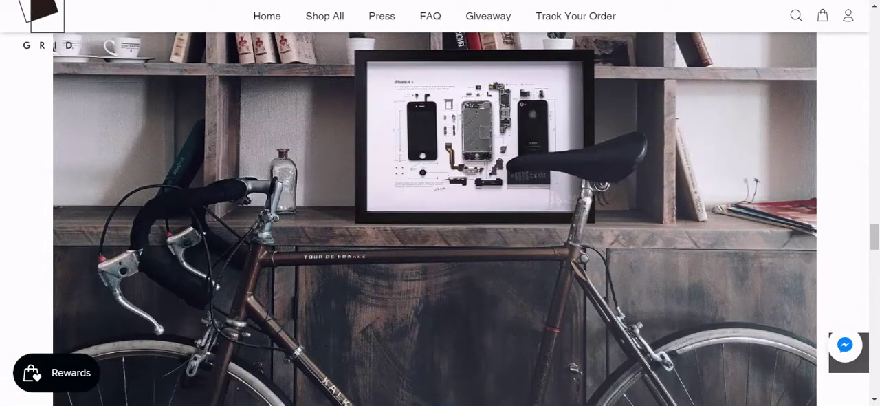
scroll("down", 3)
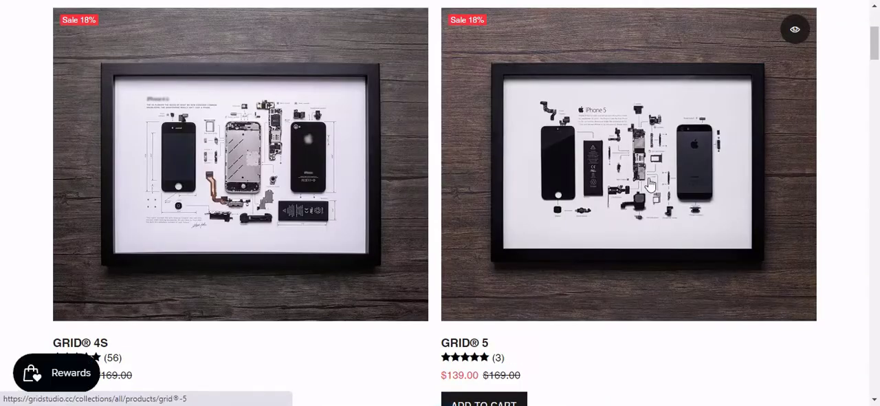
- Scroll the Shop All grid and open the GRID® Watch 1 page, priced $189.00
scroll("down", 3)
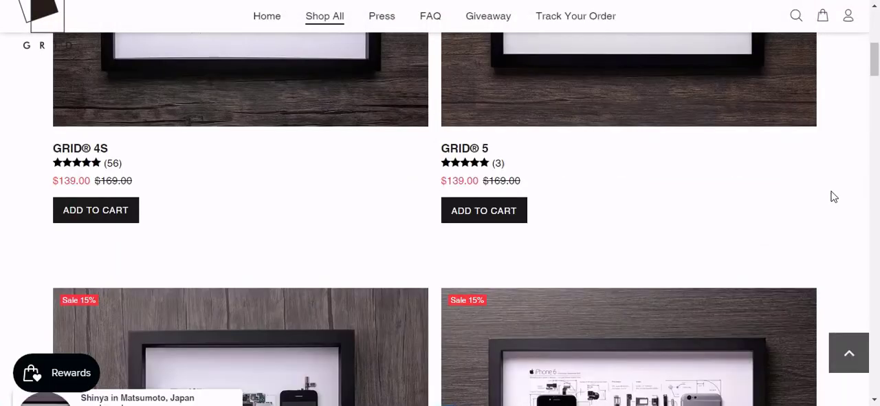
scroll("down", 3)
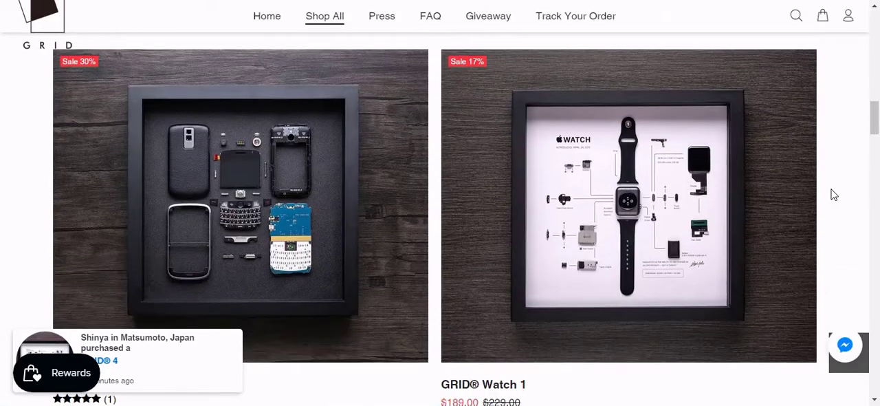
left_click(627, 205)
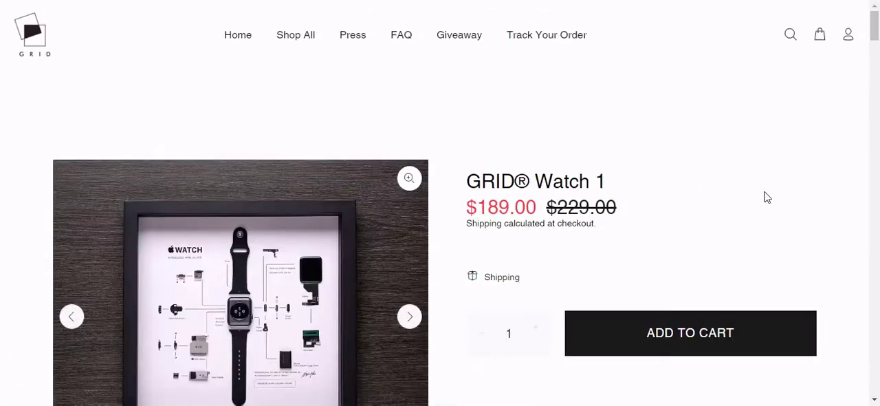
- Scroll through the GRID® Watch 1 product images, then return to the Shop All catalog
scroll("down", 3)
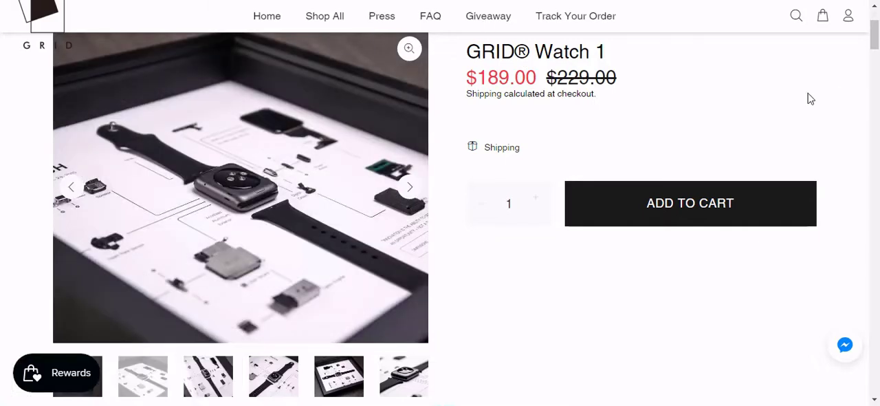
scroll("down", 3)
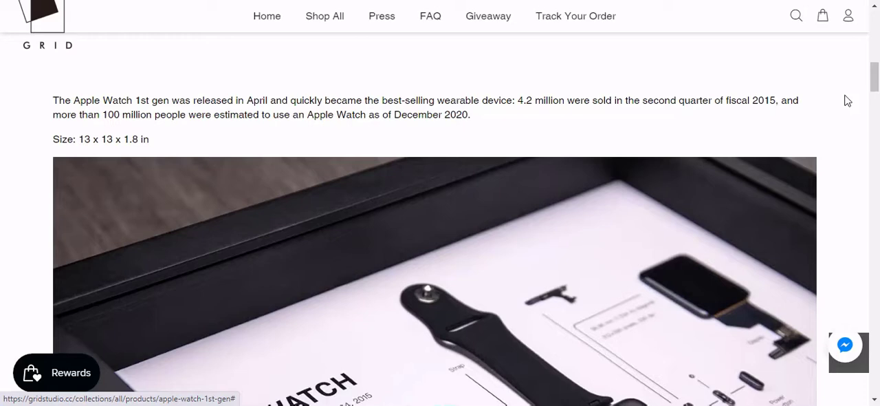
scroll("down", 3)
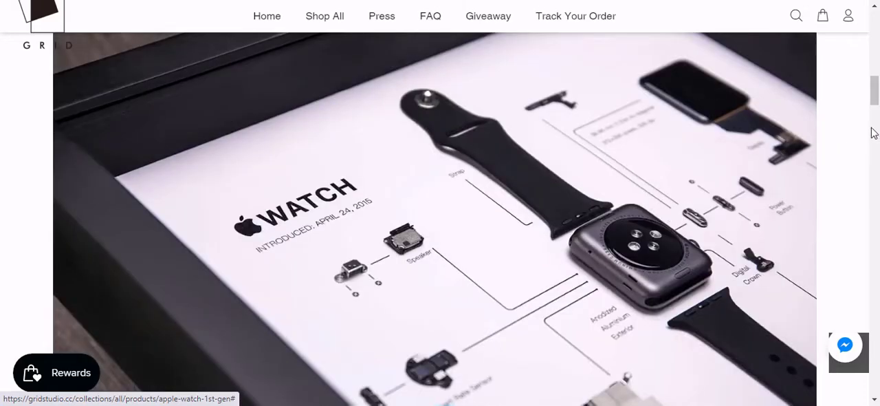
scroll("down", 3)
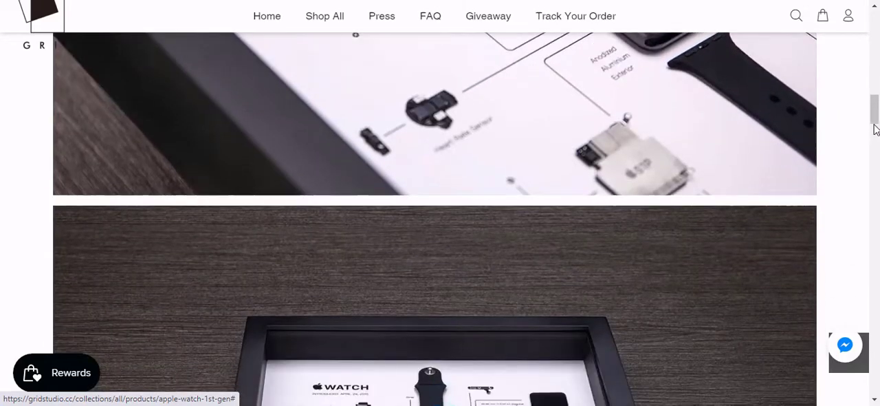
scroll("down", 3)
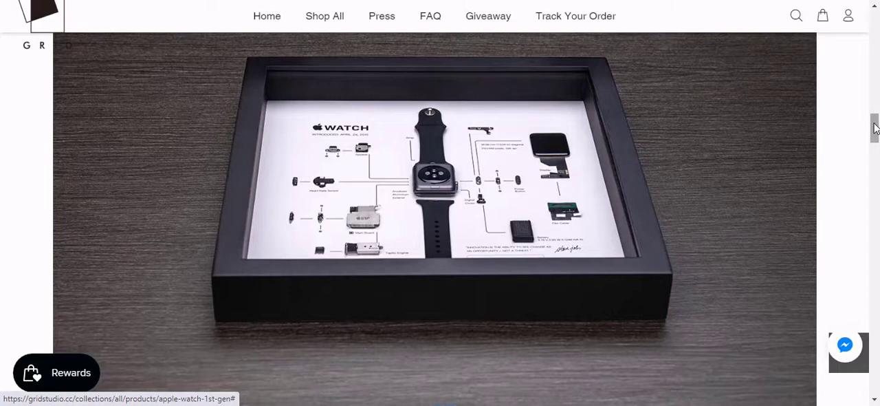
scroll("down", 3)
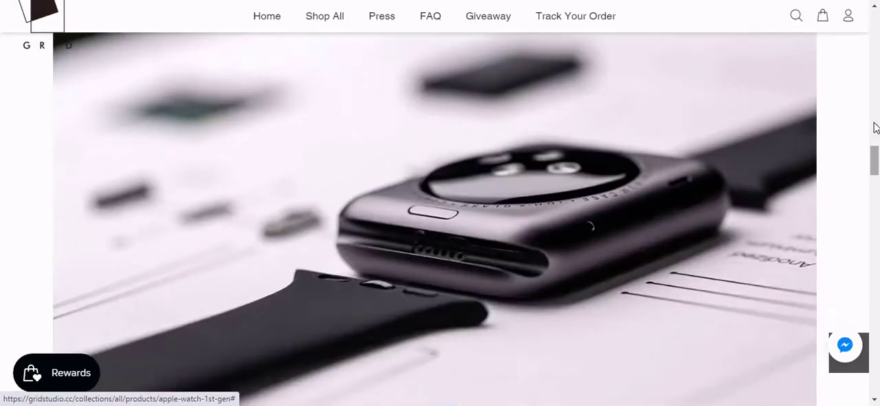
scroll("down", 3)
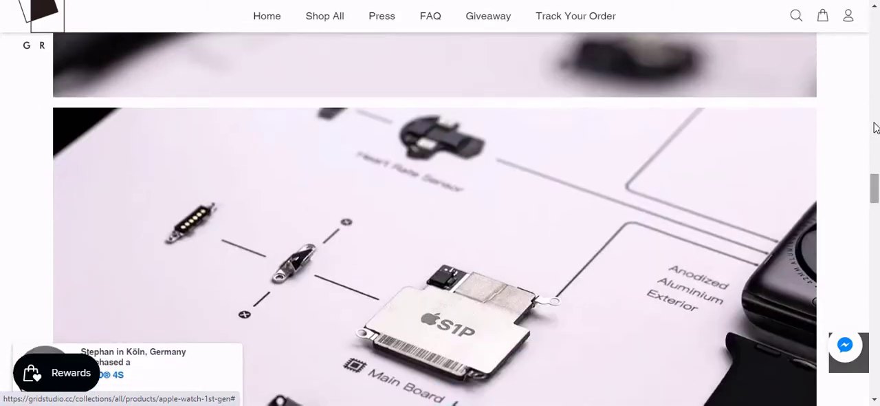
scroll("down", 3)
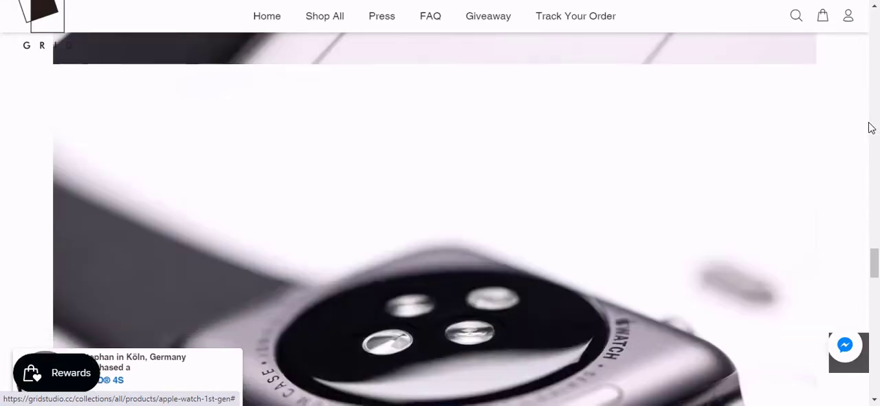
scroll("down", 3)
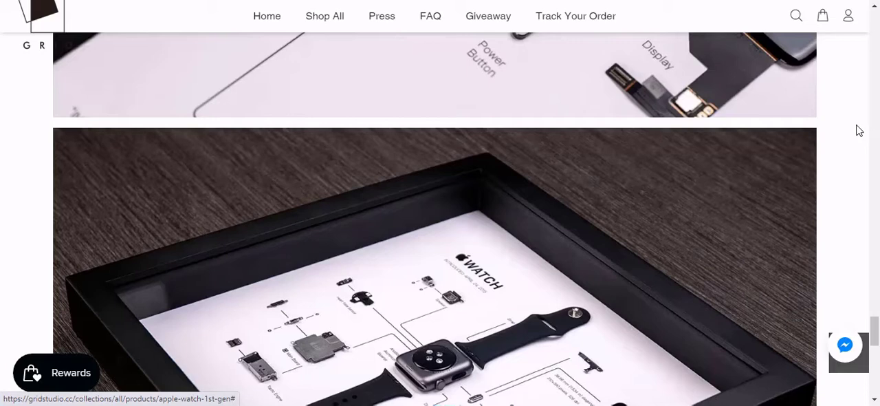
scroll("down", 3)
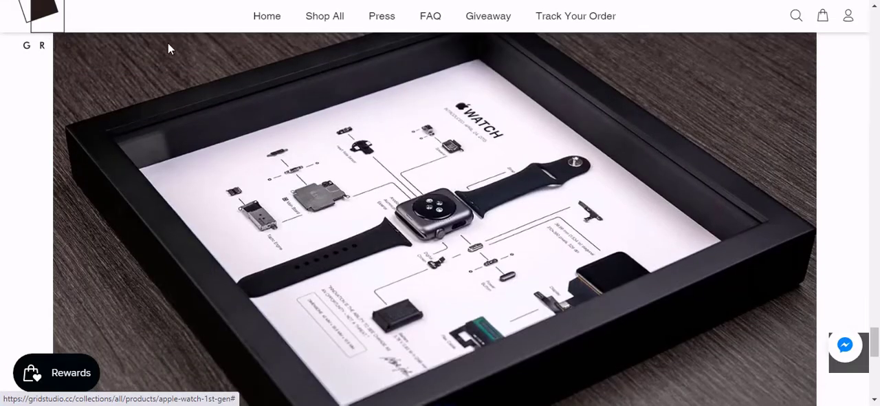
left_click(324, 15)
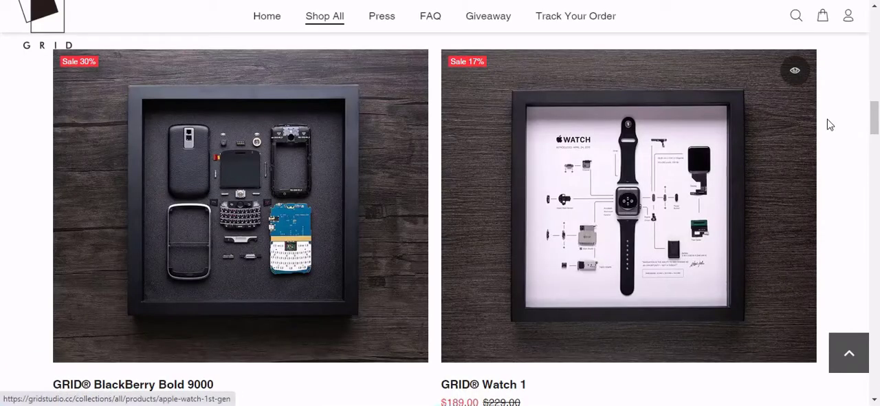
- Scroll past the Game Boy, Nokia and iPhone frames to GRID 5S, GRID 8 and the sold-out project
scroll("down", 3)
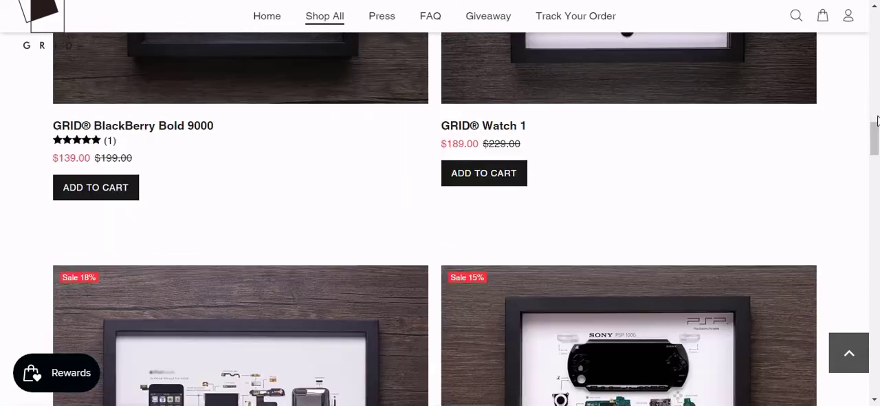
scroll("down", 3)
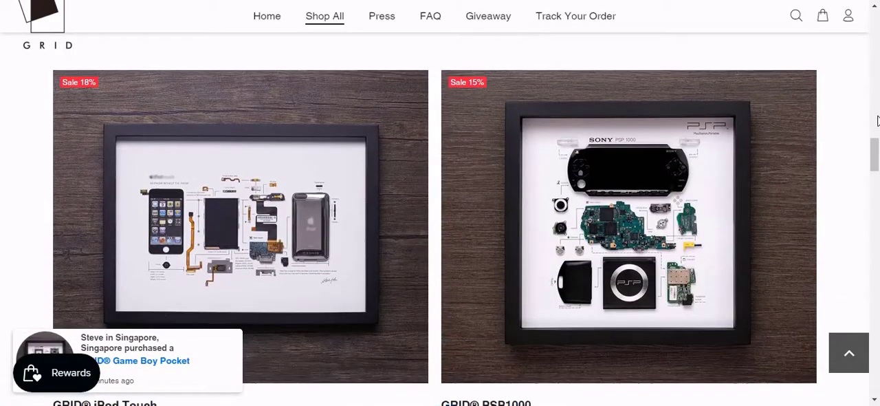
scroll("down", 3)
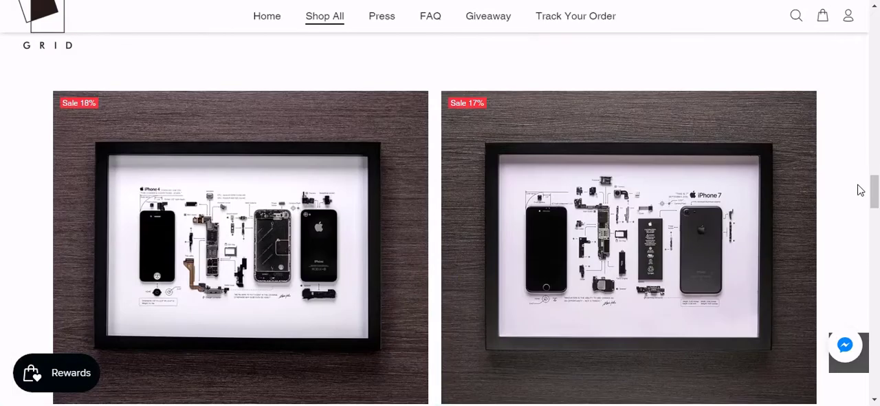
scroll("down", 3)
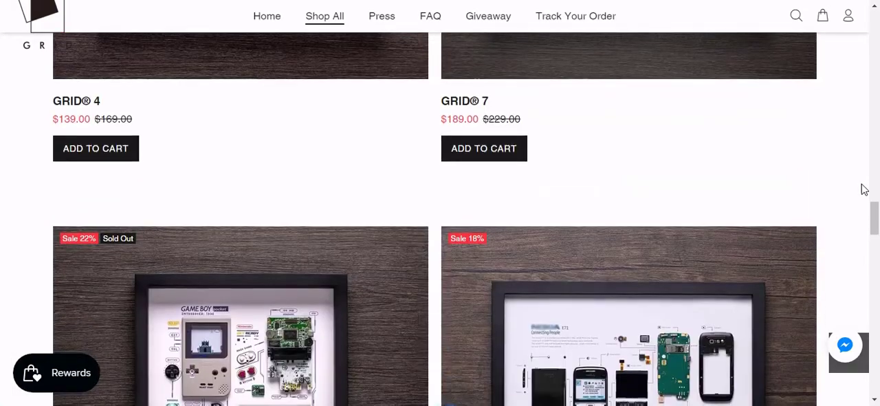
scroll("down", 3)
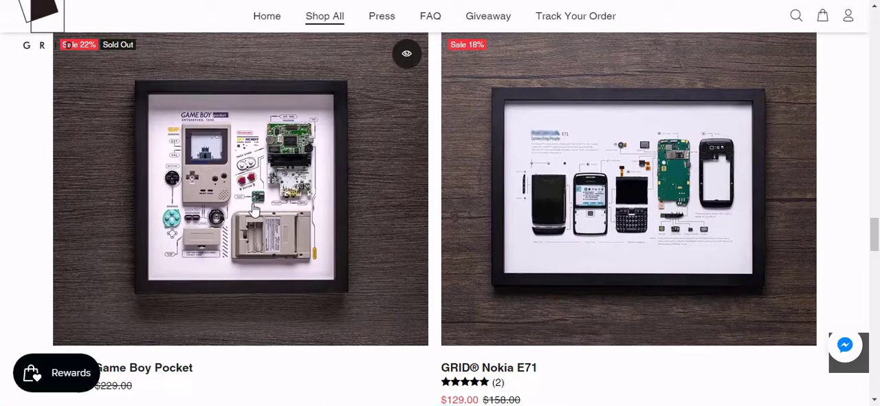
scroll("down", 3)
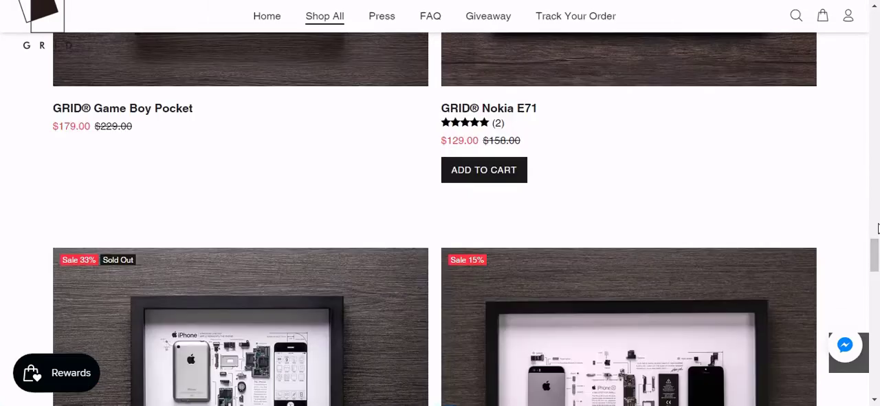
scroll("down", 3)
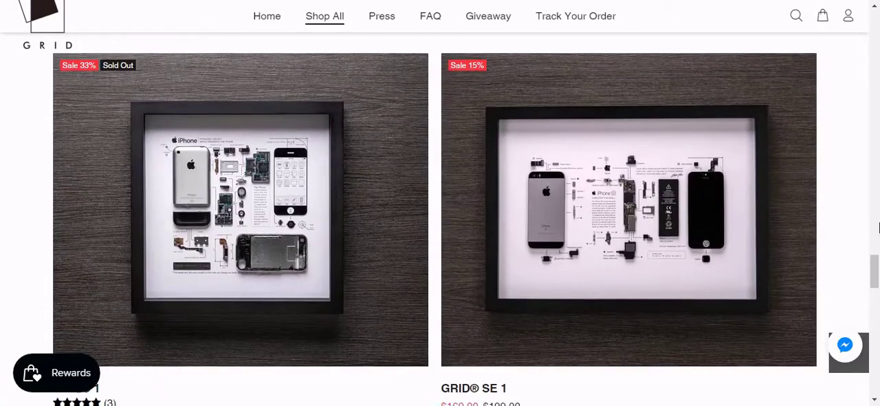
scroll("down", 3)
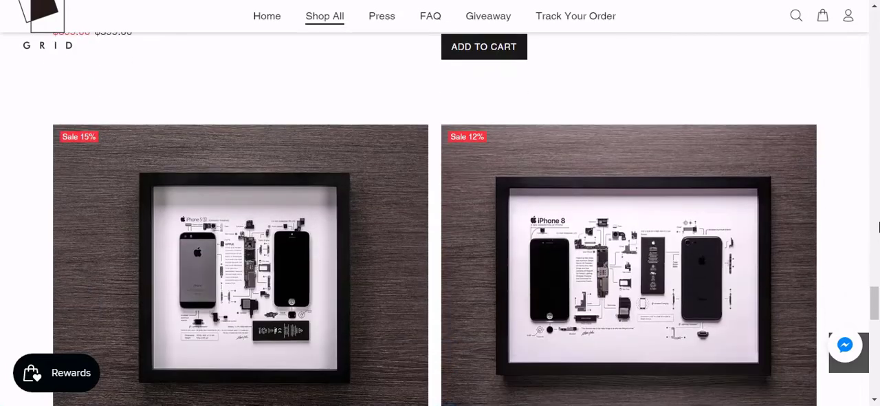
scroll("down", 3)
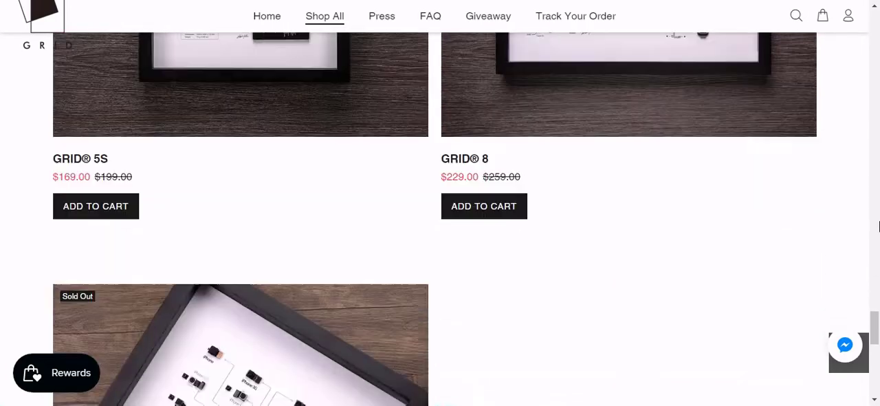
scroll("down", 3)
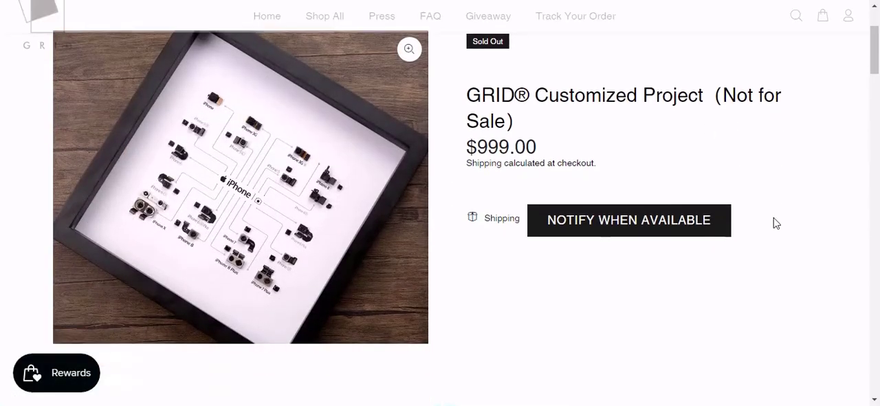
scroll("down", 3)
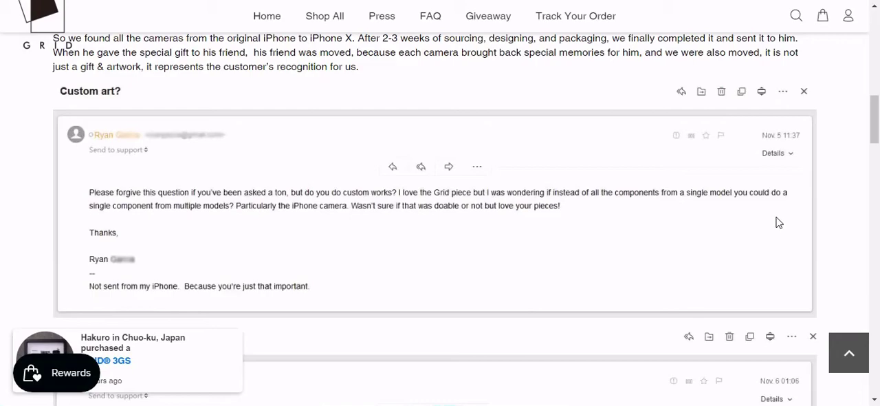
scroll("down", 3)
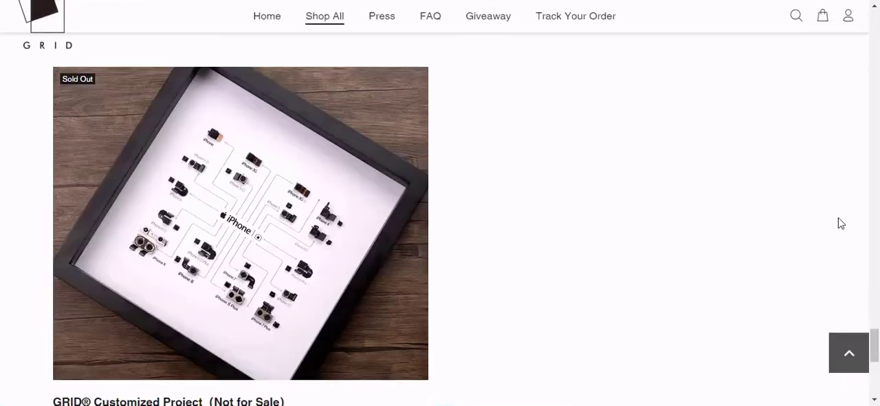
- Scroll the Shop All listing to the on-sale GRID® iPod Touch and PSP1000 frames
scroll("down", 3)
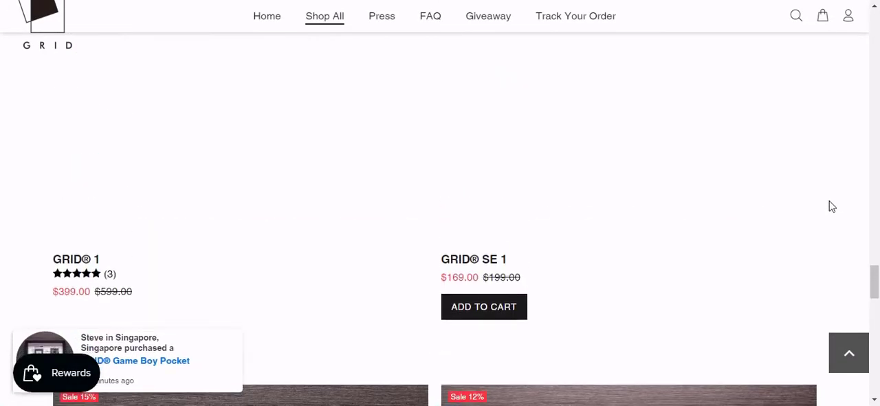
scroll("down", 3)
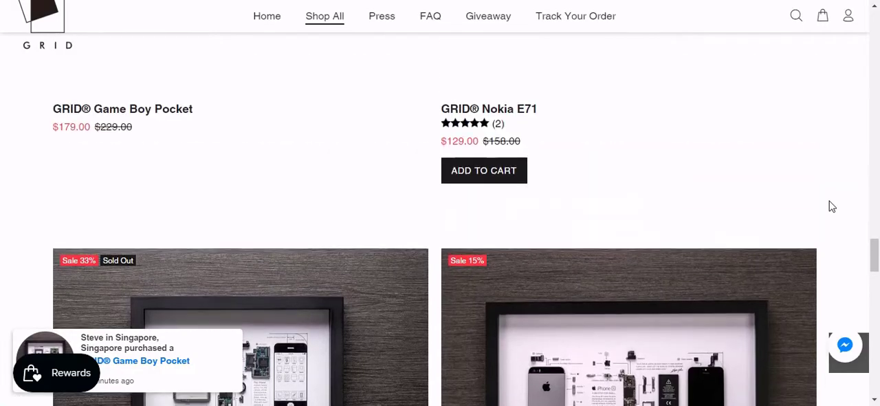
scroll("down", 3)
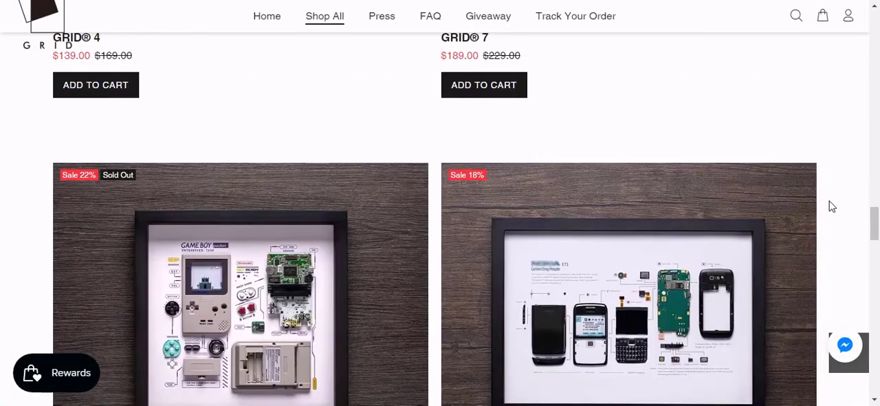
scroll("down", 3)
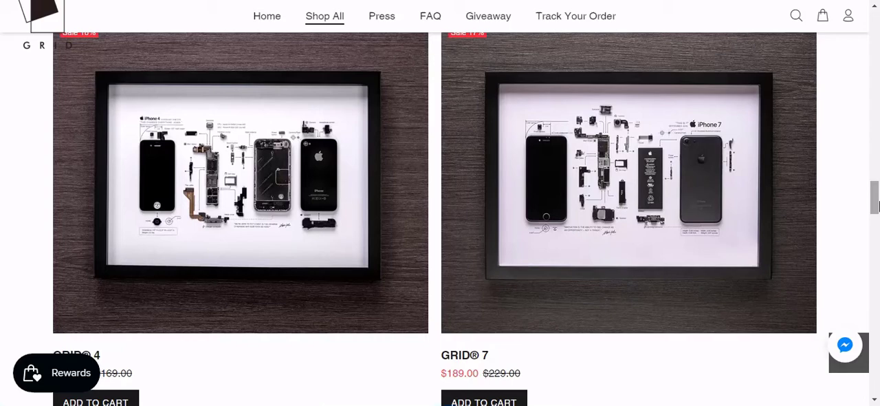
scroll("down", 3)
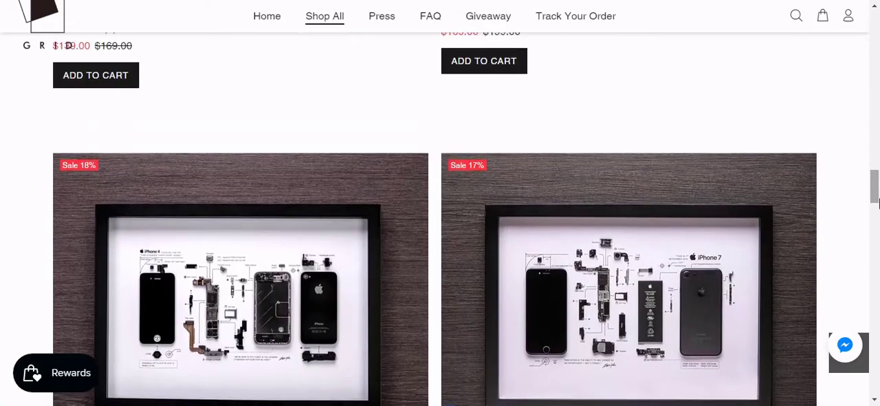
scroll("down", 3)
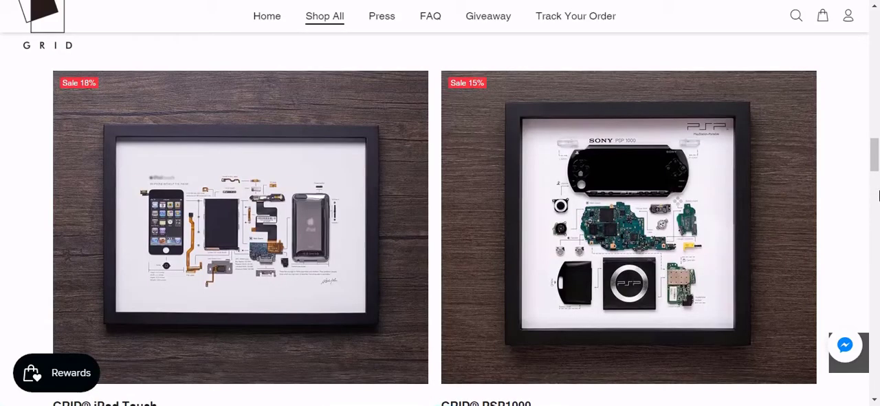